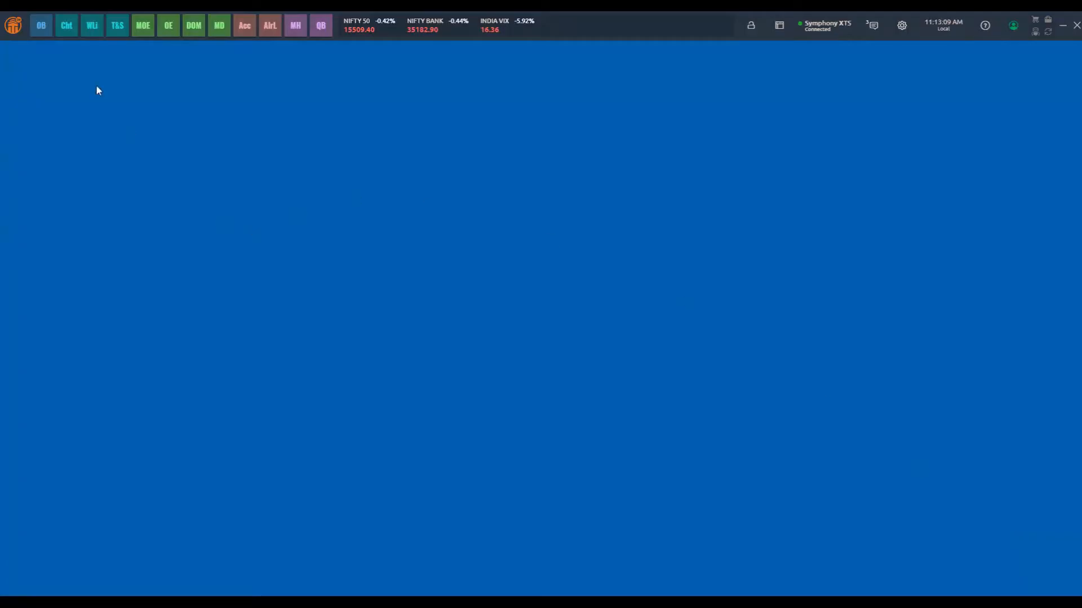
Open the SIM trading simulator from the main menu's Templates section
left_click(12, 26)
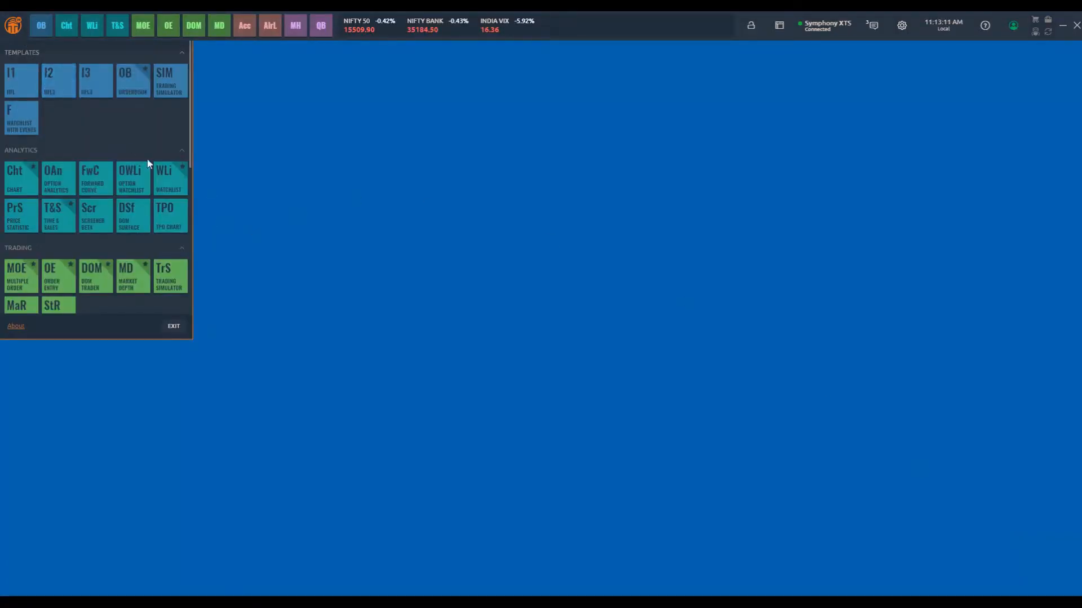
left_click(170, 80)
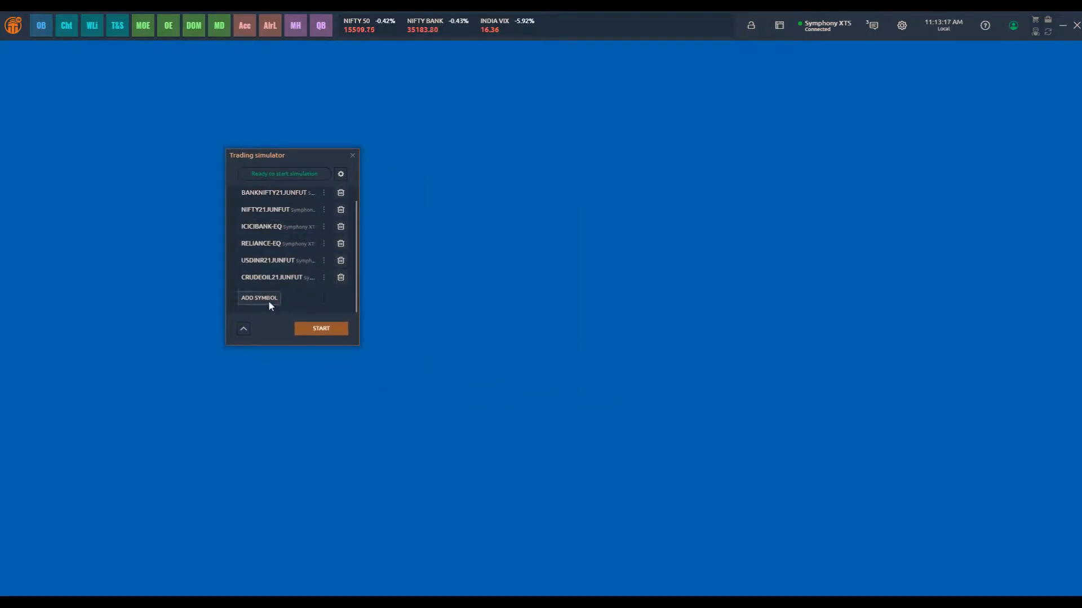
Add HDFCBANK-EQ and NIFTY 50 to the simulator's symbol list
left_click(259, 297)
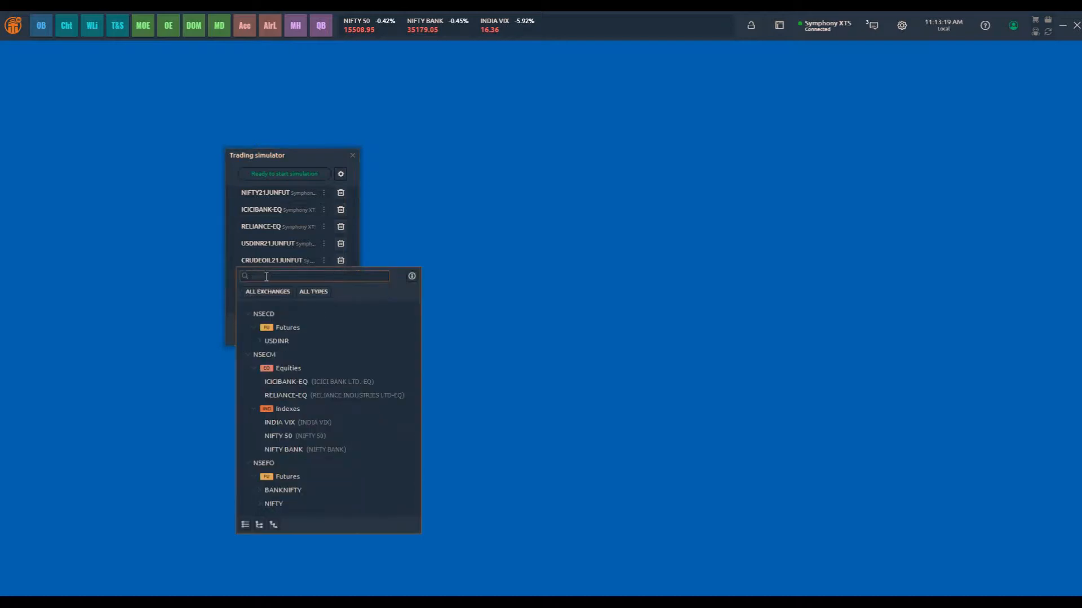
type("hdfc")
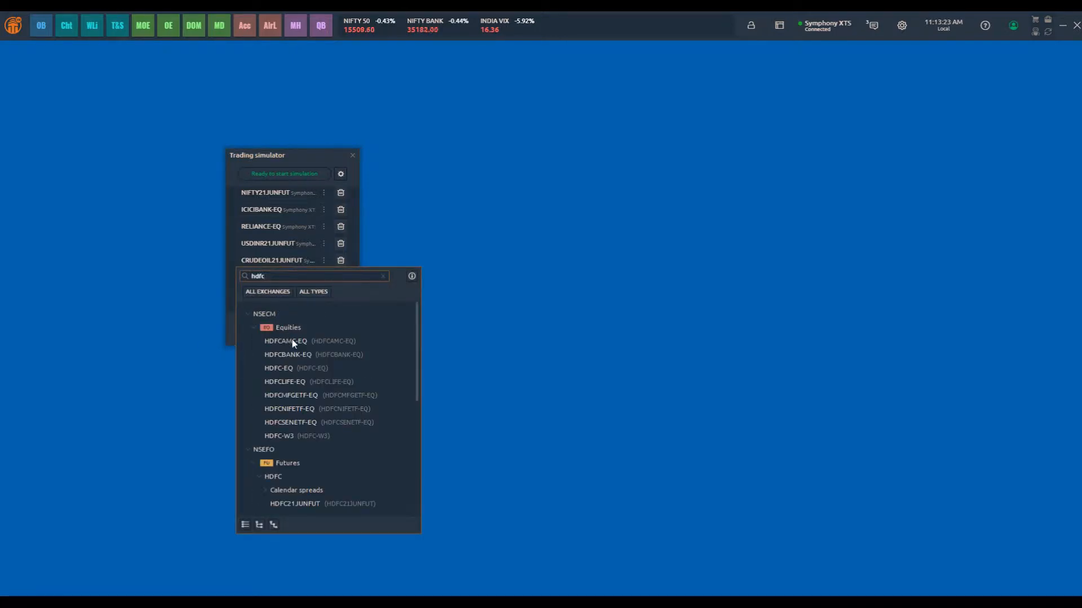
left_click(288, 354)
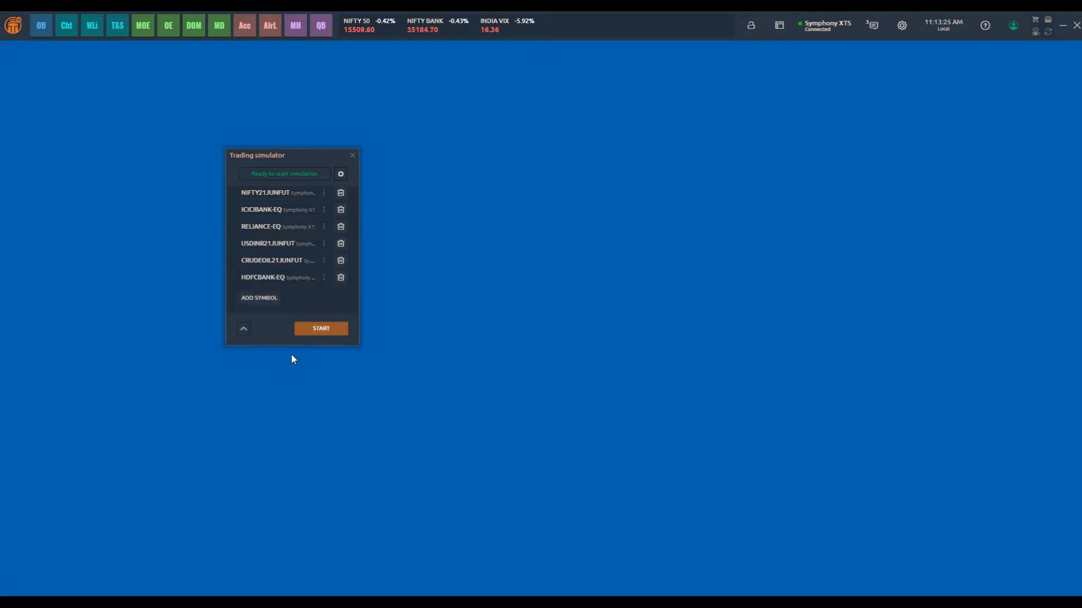
left_click(258, 297)
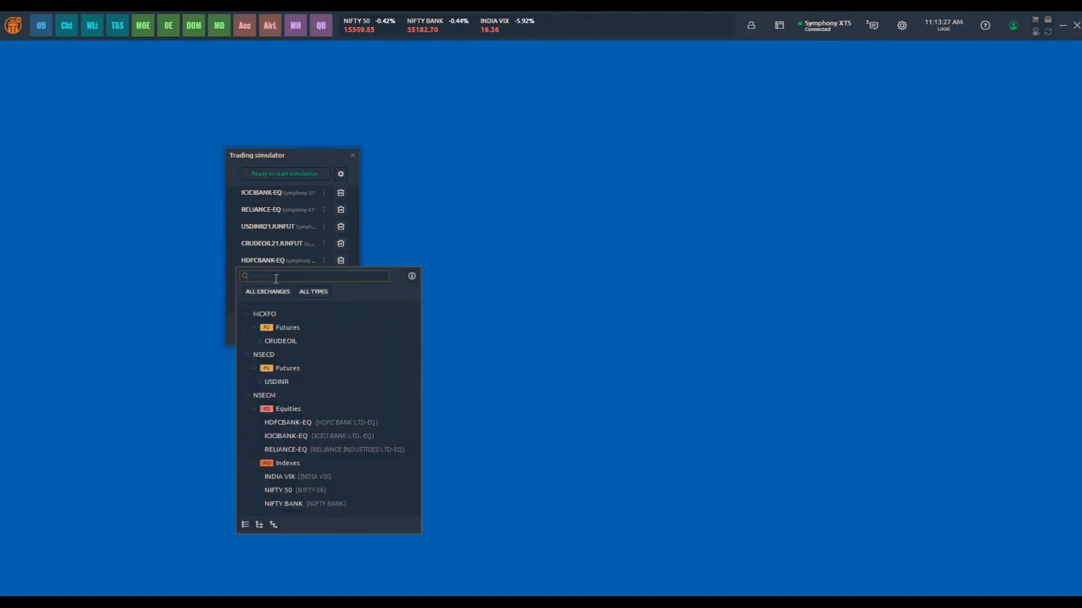
type("nifty 50")
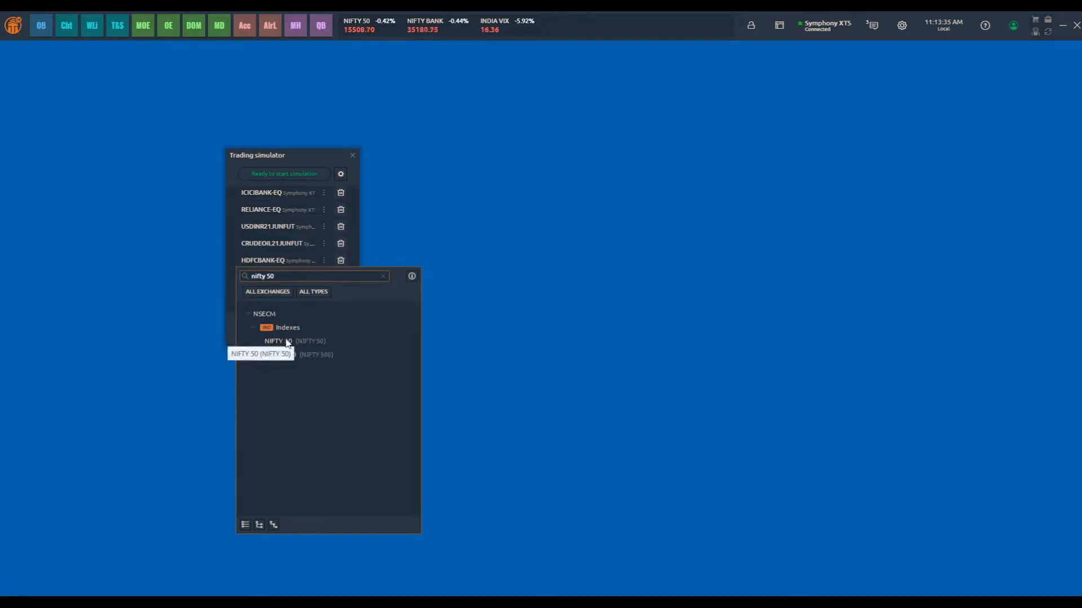
left_click(261, 340)
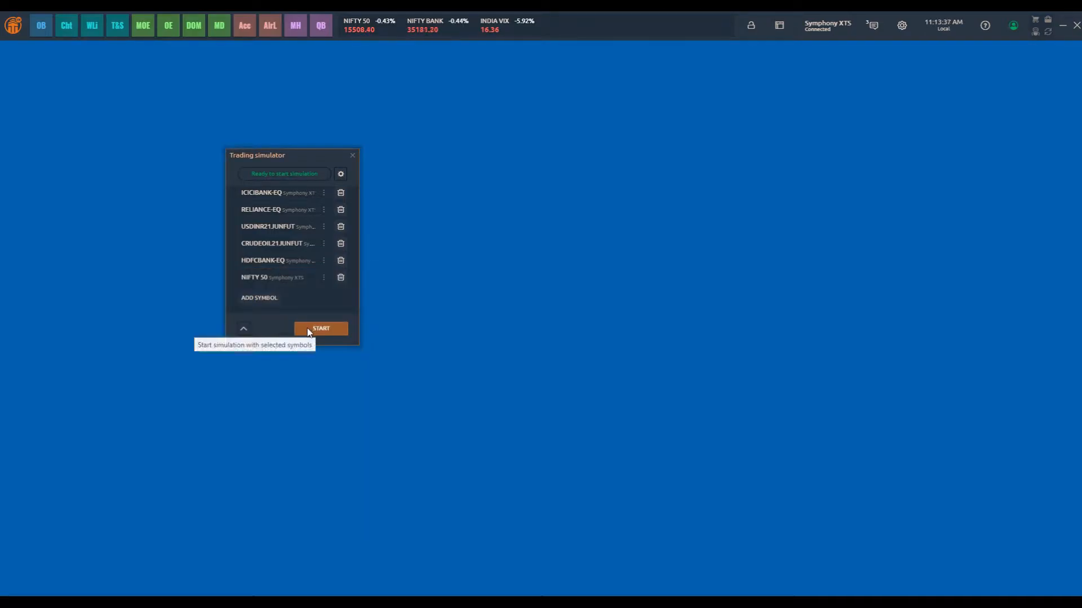
Start the simulation, browse the simulated symbols in a new watchlist, then close it
left_click(320, 328)
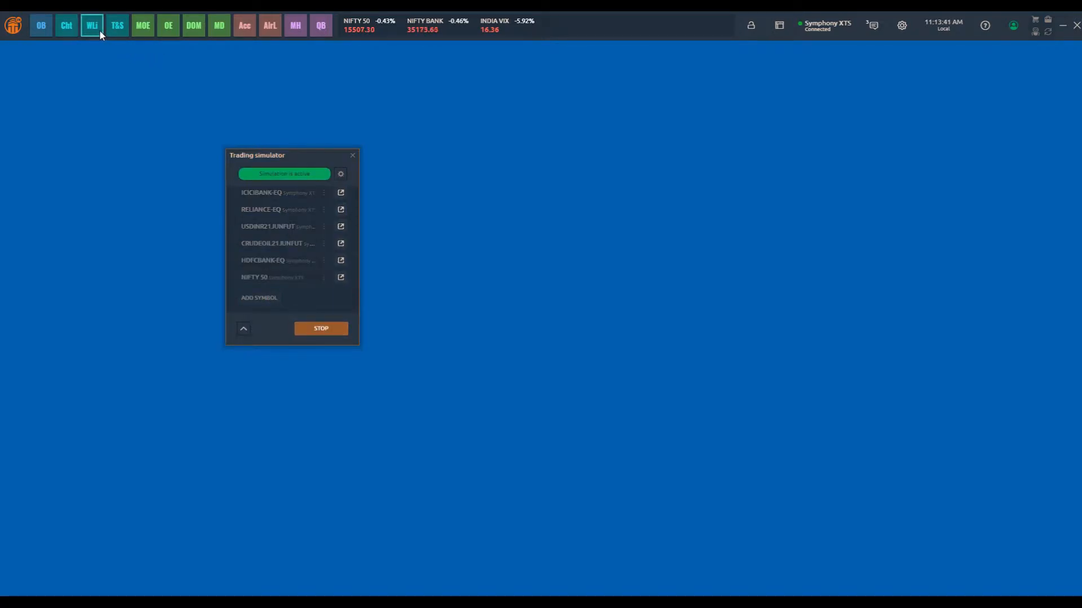
left_click(92, 25)
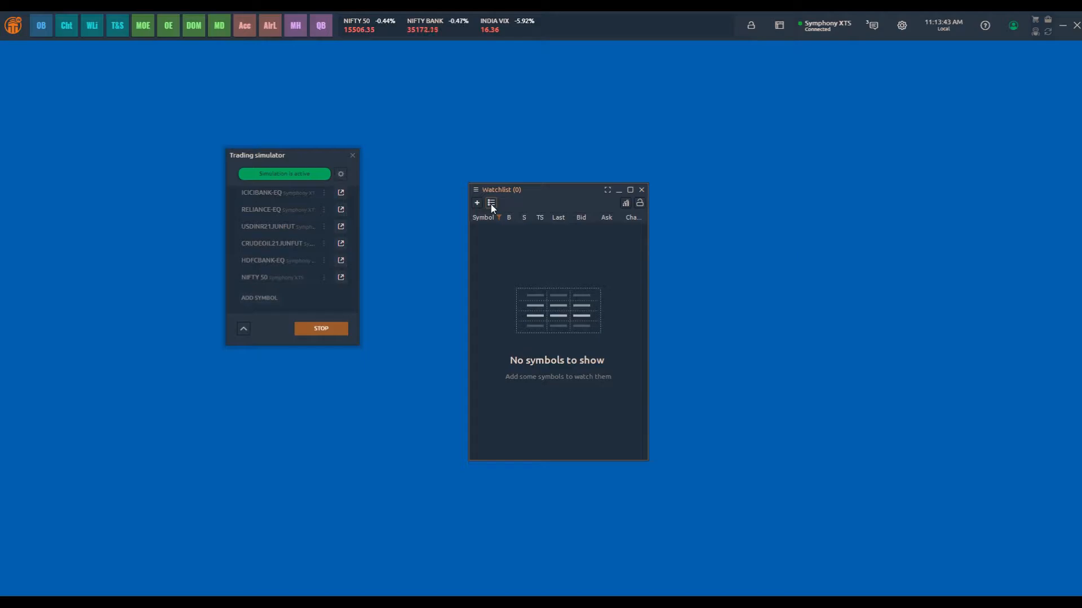
left_click(476, 202)
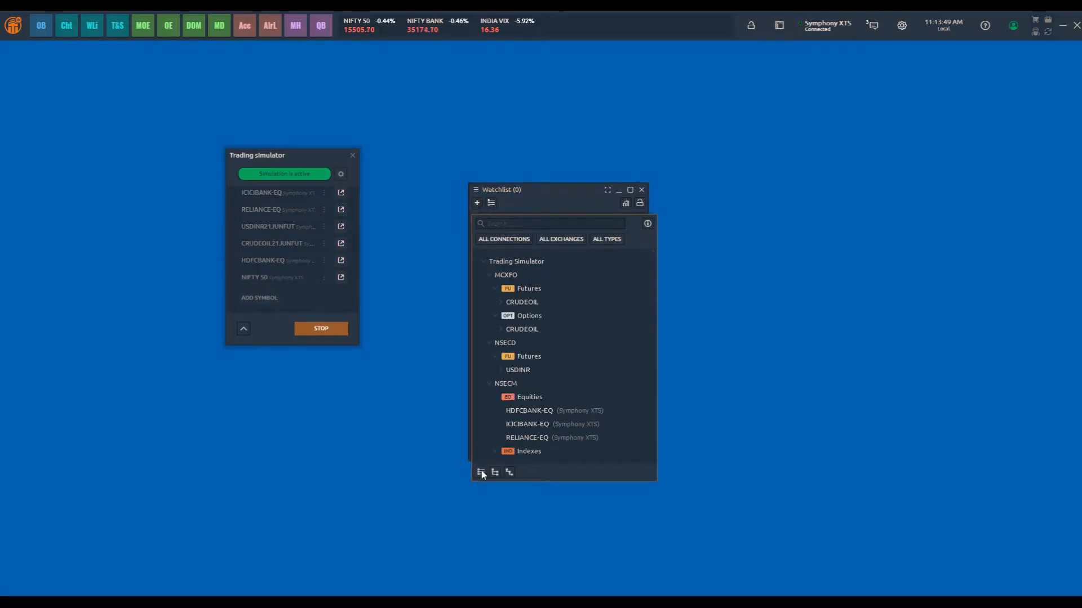
left_click(480, 472)
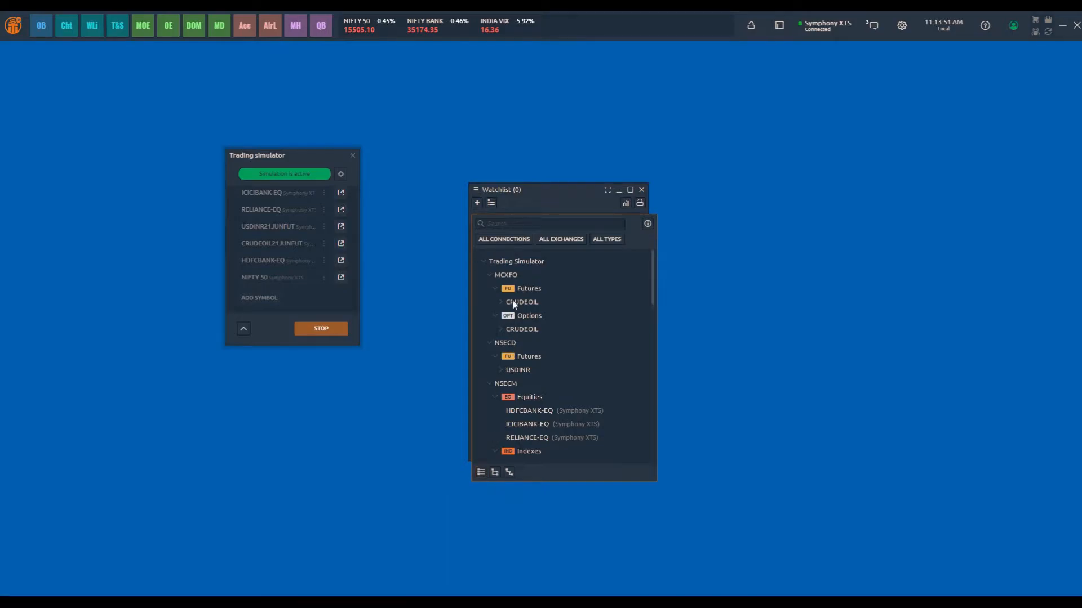
left_click(502, 302)
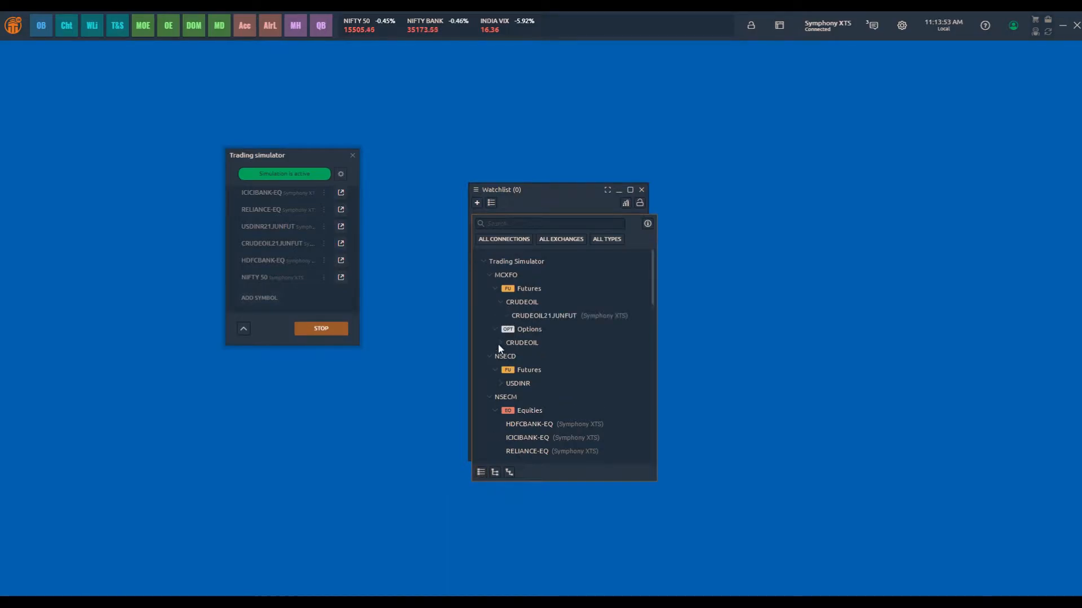
scroll("down", 3)
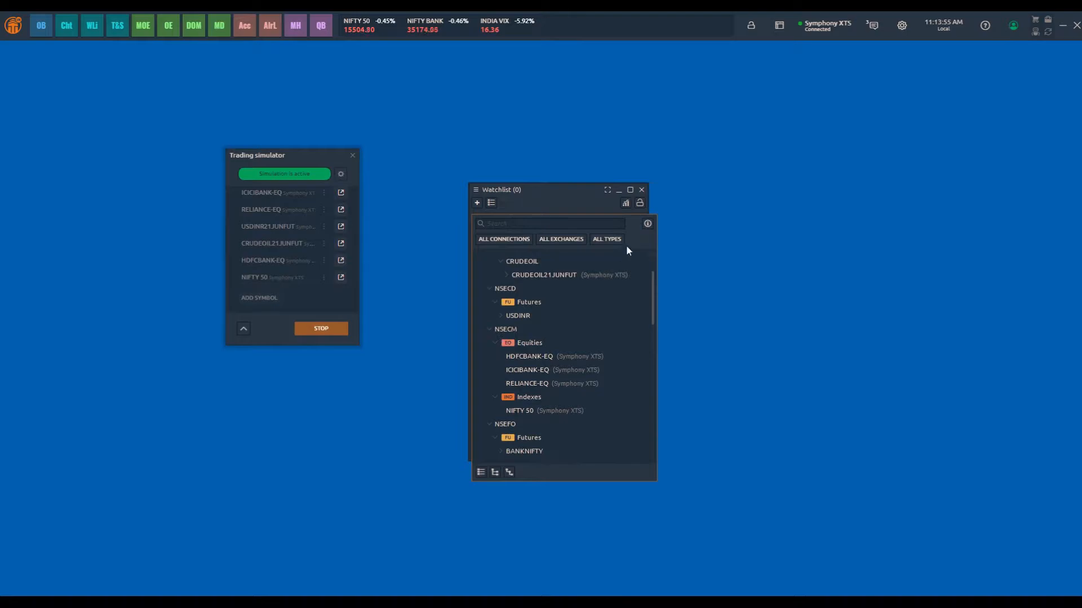
left_click(641, 189)
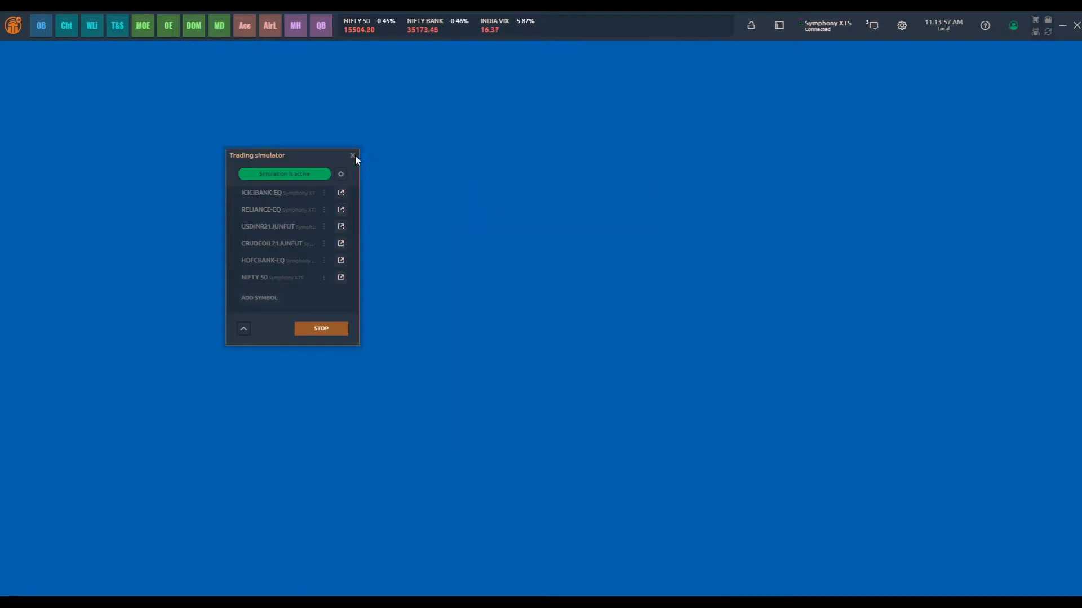
Close the simulator, add the simulated symbols to the watchlist, and load ICICIBANK-EQ
left_click(12, 25)
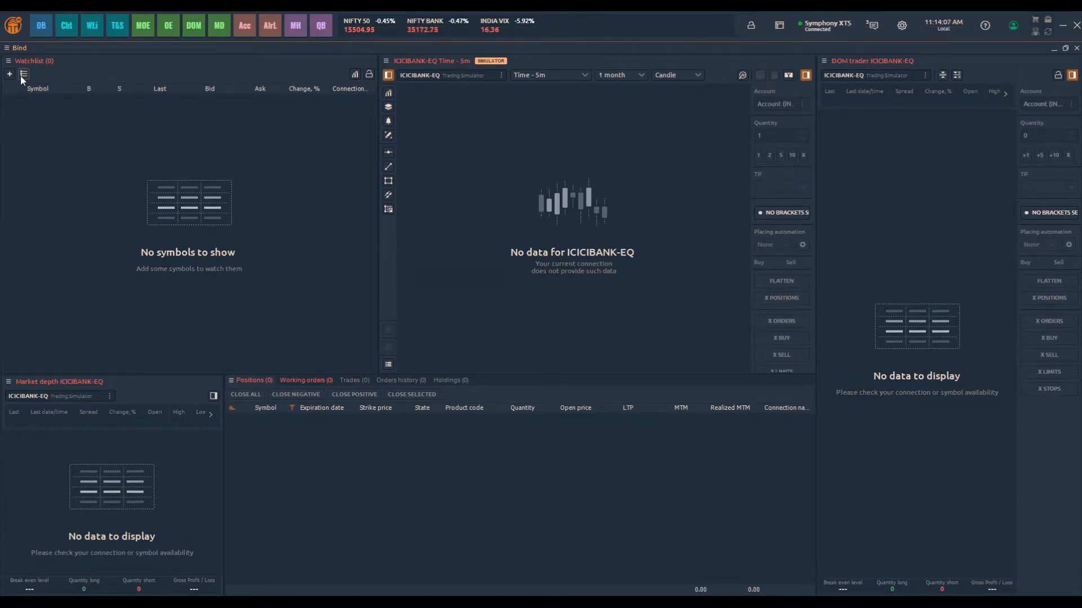
left_click(23, 74)
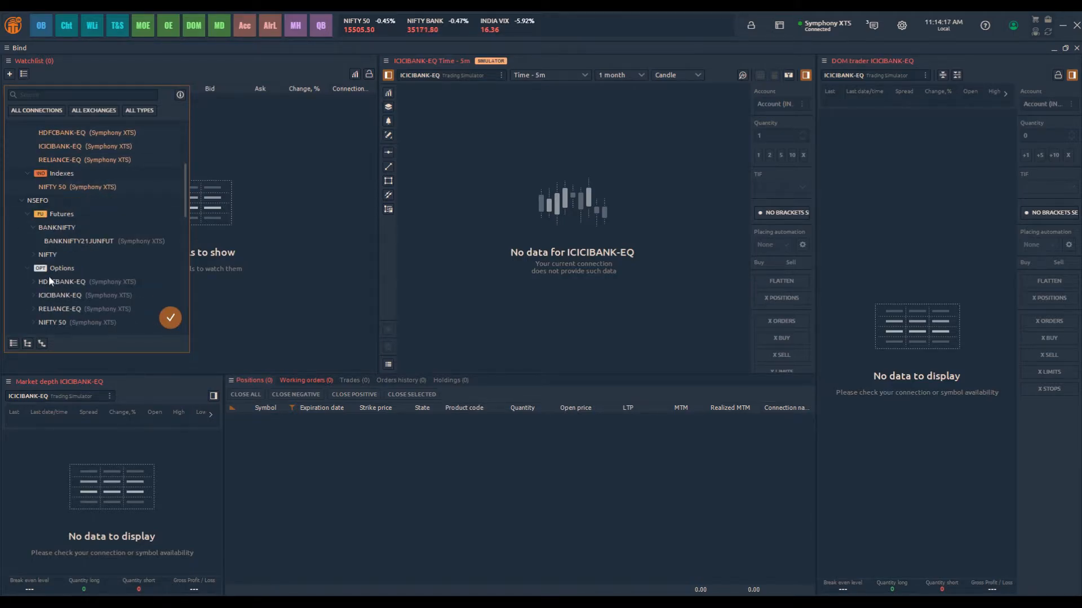
left_click(47, 255)
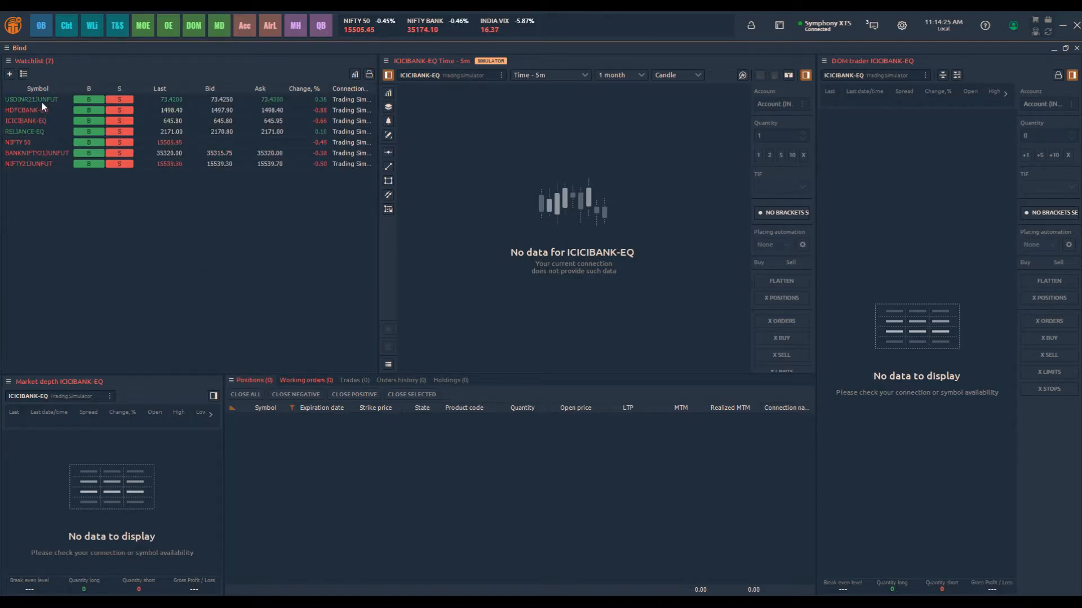
left_click(25, 120)
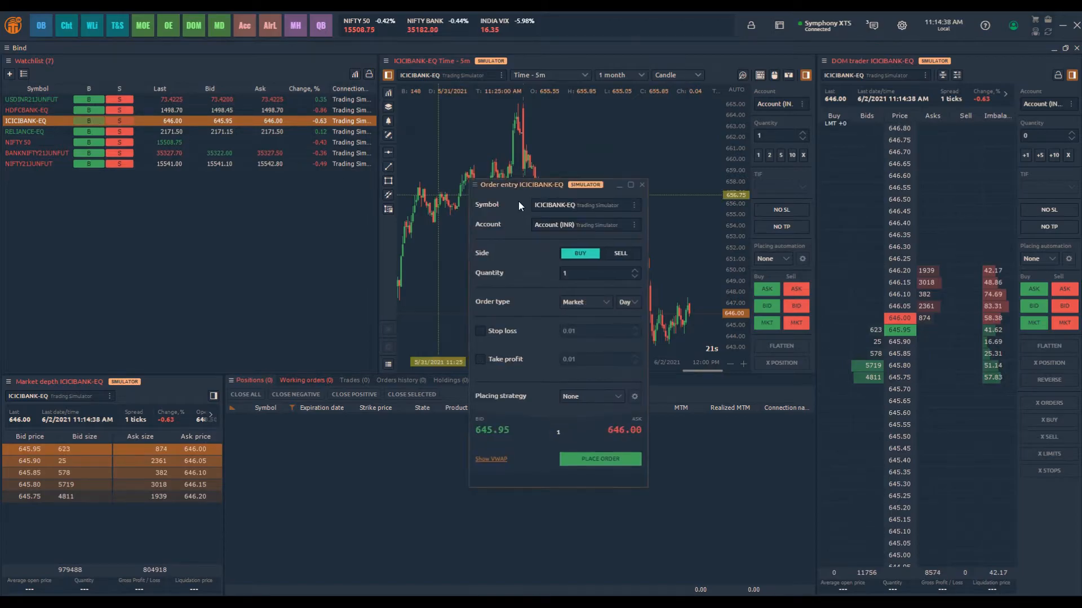
Buy 100 ICICIBANK-EQ at market, then add a 645.35 order from the position menu
left_click(593, 274)
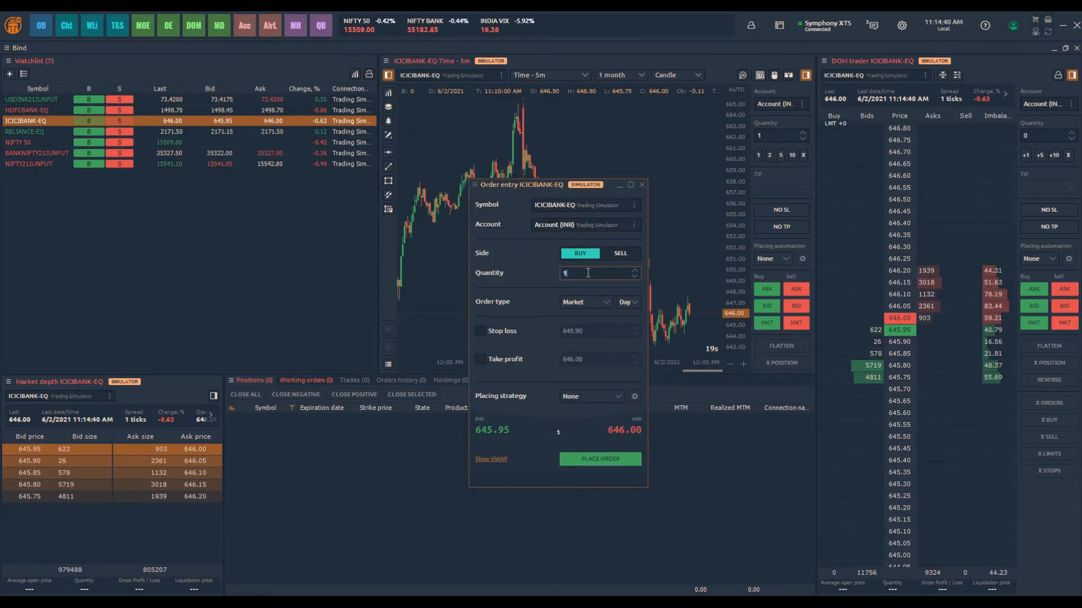
type("00")
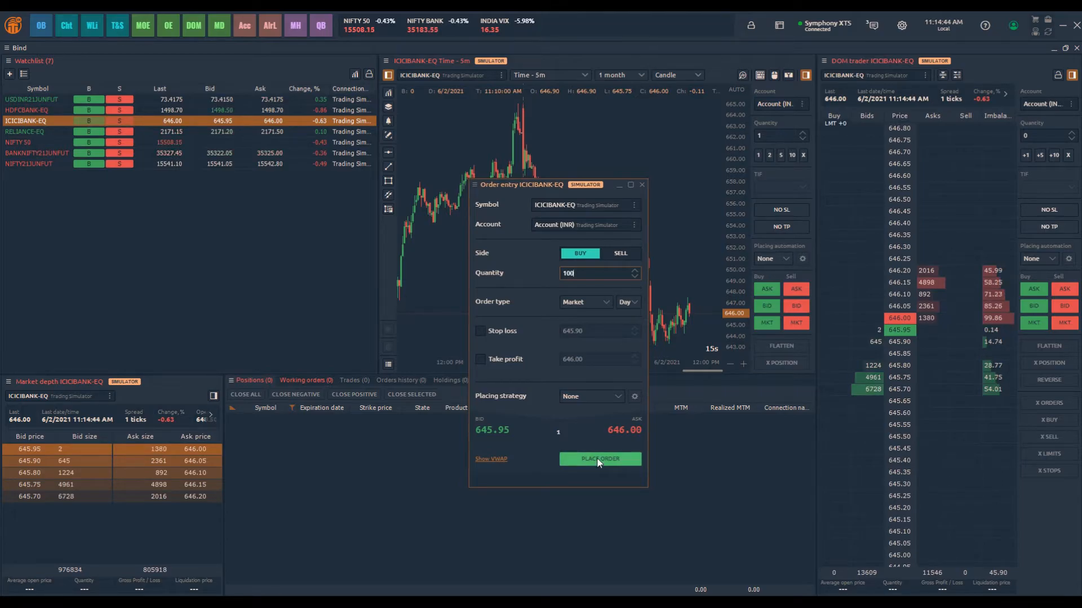
left_click(599, 459)
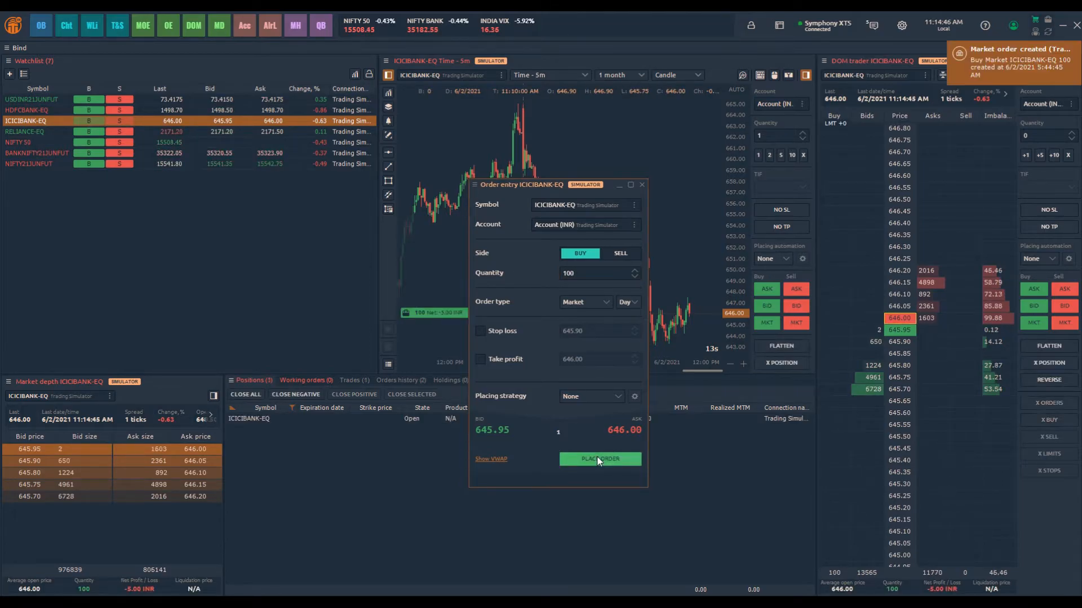
left_click(598, 458)
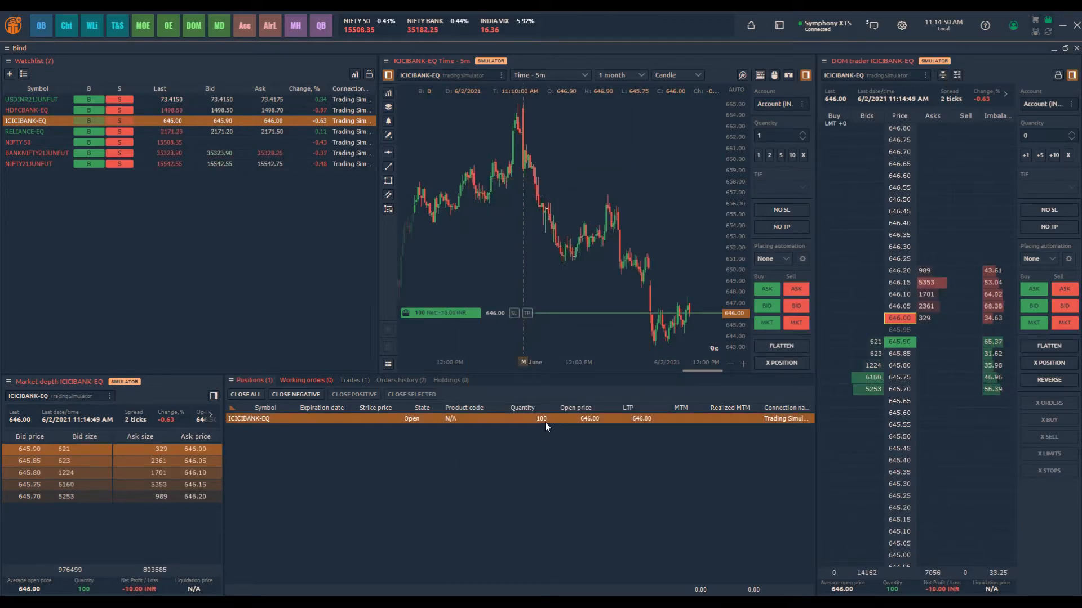
mouse_move(704, 414)
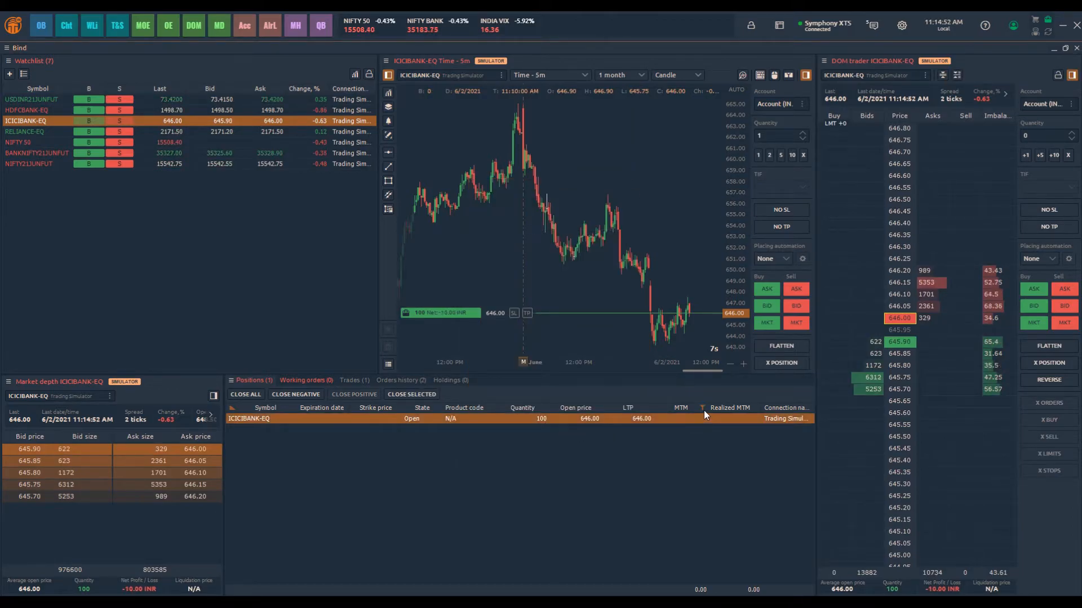
right_click(704, 414)
type("100")
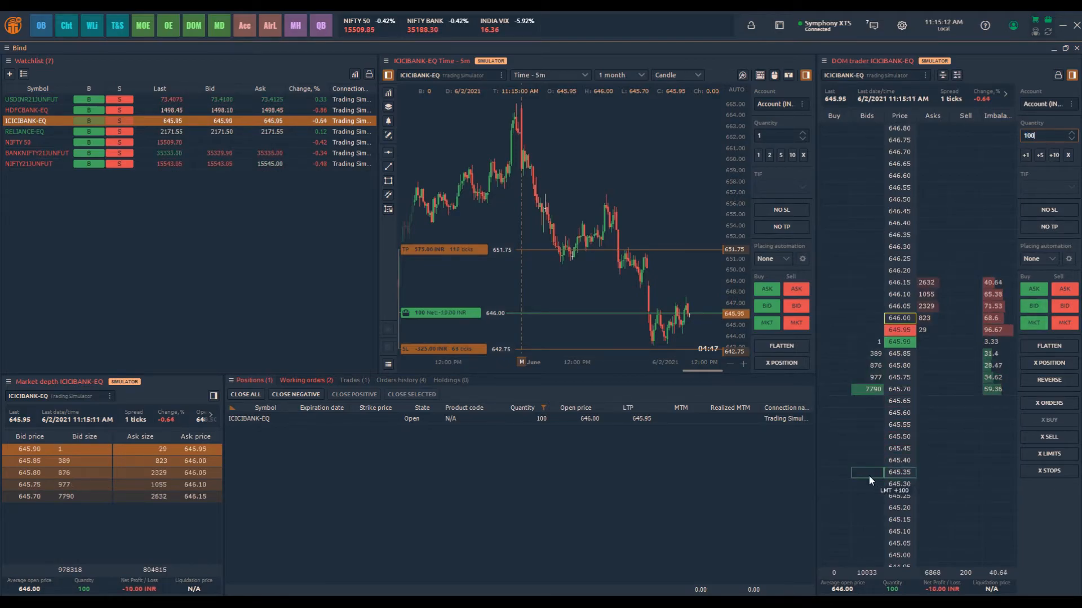
left_click(867, 472)
type("00")
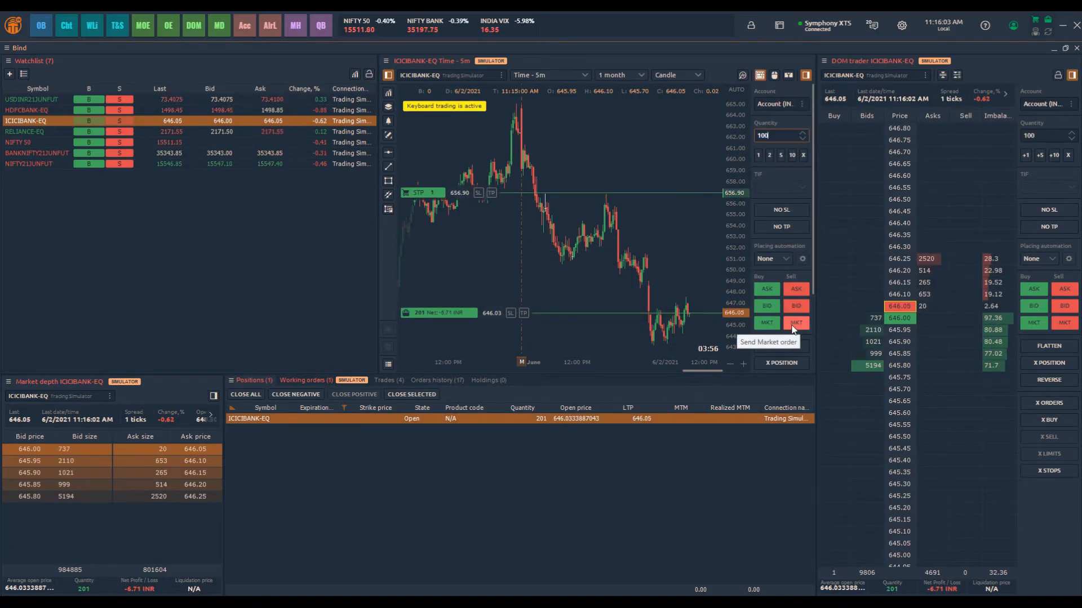
Sell 100 ICICIBANK-EQ at market, flatten everything, then buy 200 at market
left_click(796, 322)
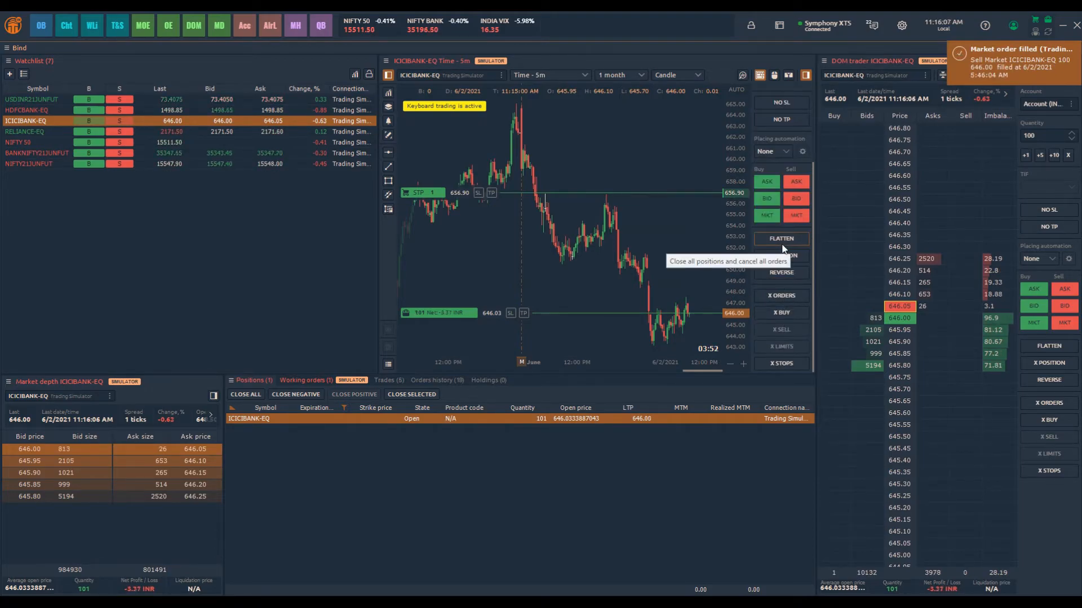
left_click(780, 238)
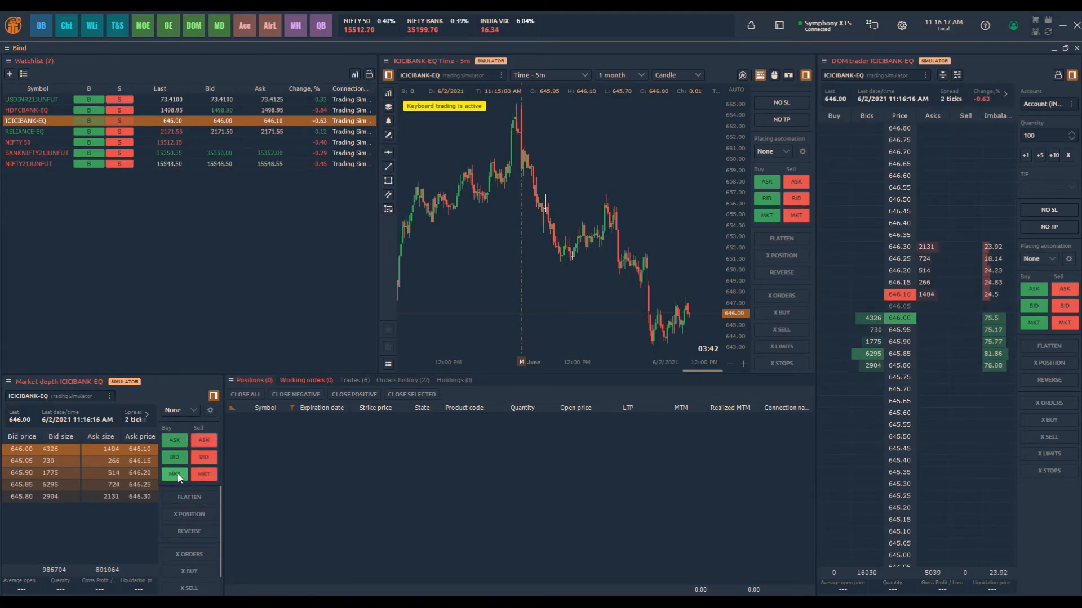
left_click(174, 458)
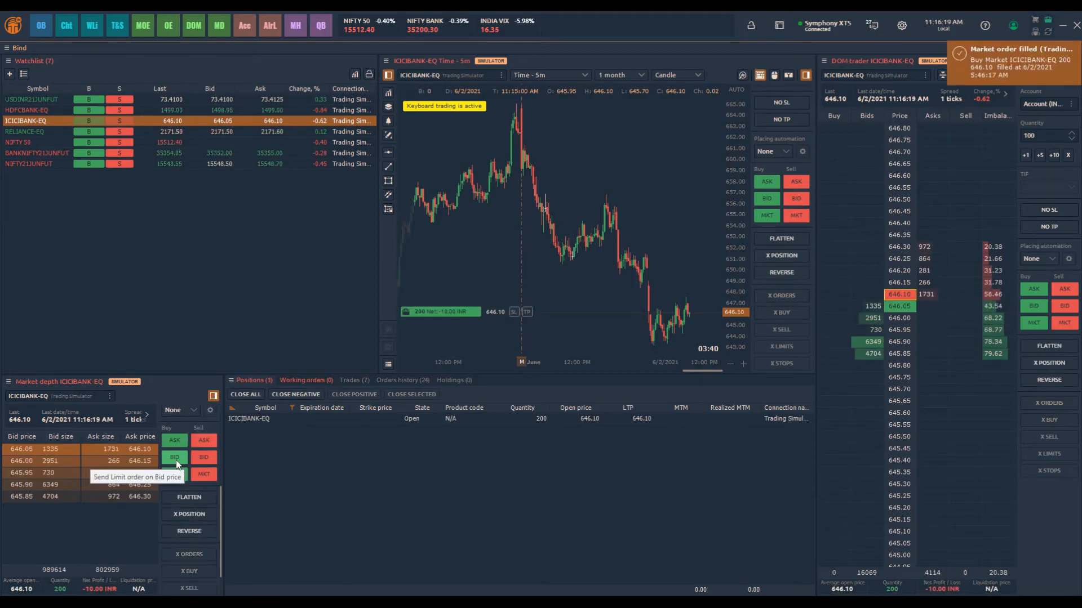